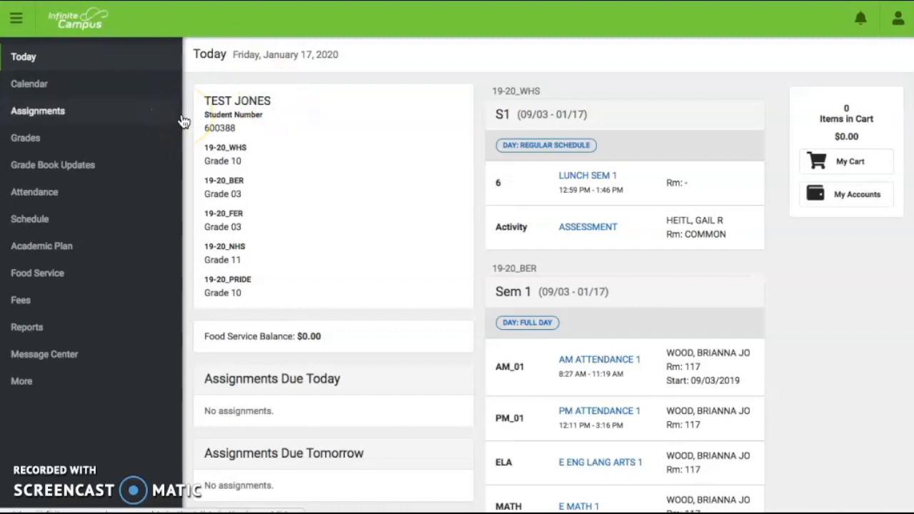
{"action": "mouse_move", "coordinate": [170, 136]}
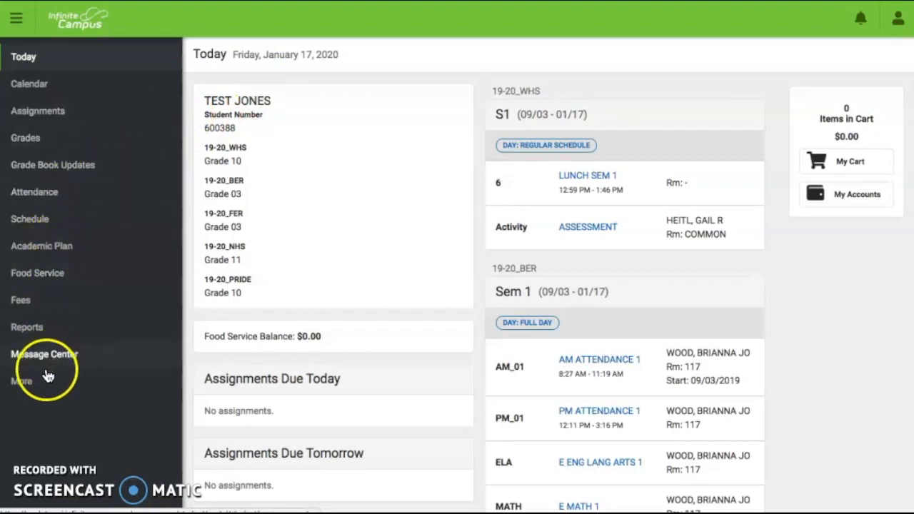
{"action": "mouse_move", "coordinate": [25, 389]}
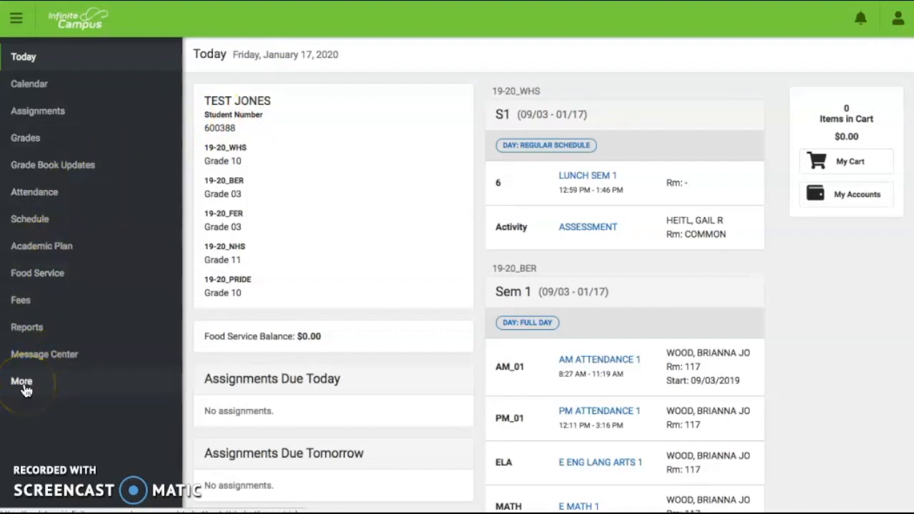
Step: Go to Course Registration through the More menu in the sidebar
{"action": "left_click", "coordinate": [21, 381]}
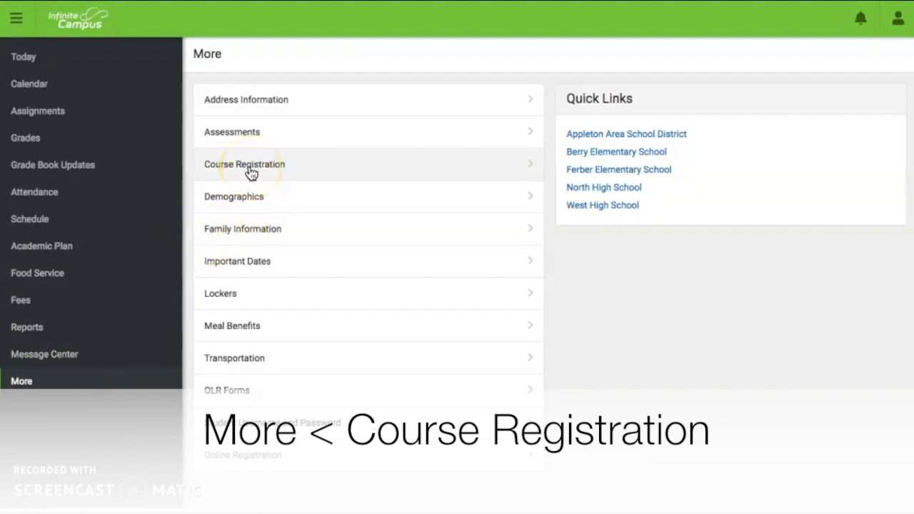
{"action": "left_click", "coordinate": [244, 164]}
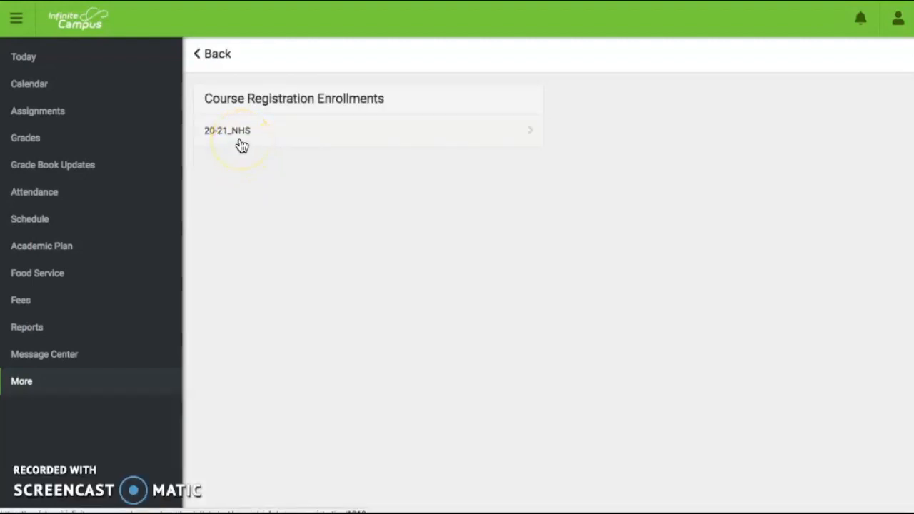
Step: Open the 20-21_NHS enrollment's Course Requests page, showing 0/28 units
{"action": "left_click", "coordinate": [227, 131]}
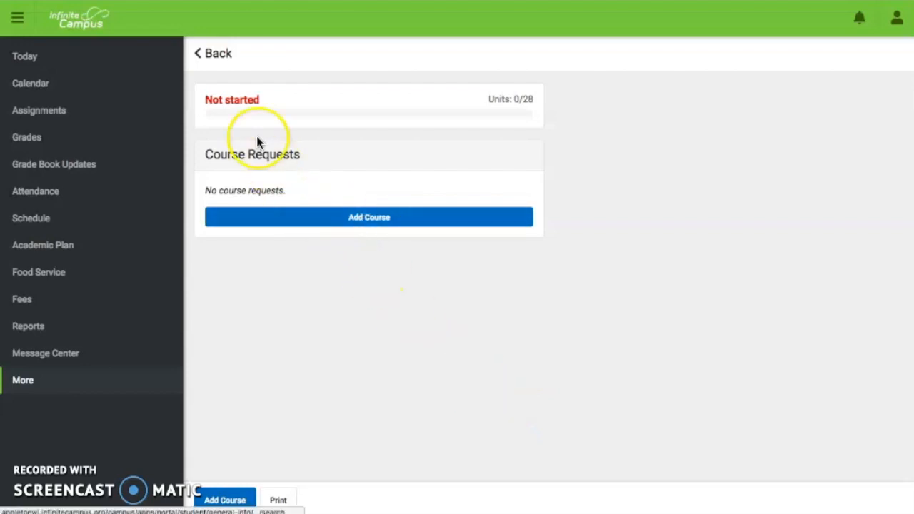
{"action": "mouse_move", "coordinate": [221, 114]}
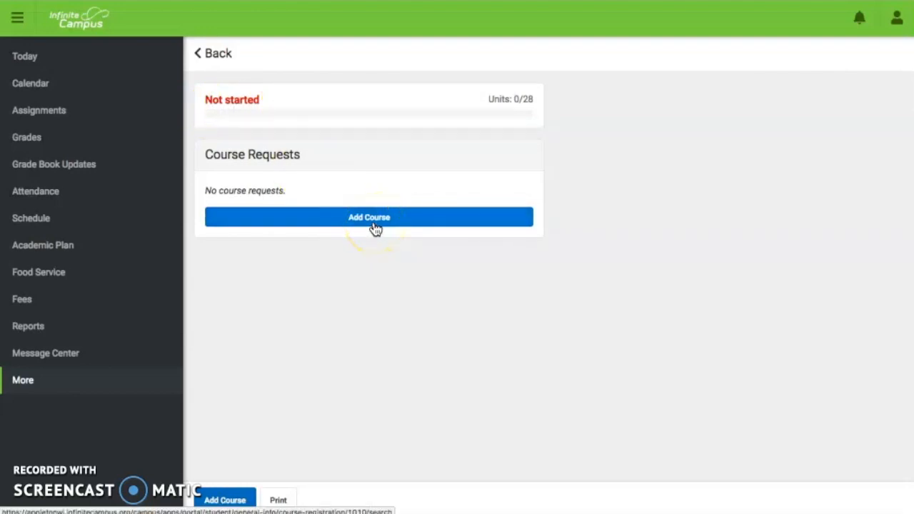
{"action": "mouse_move", "coordinate": [502, 158]}
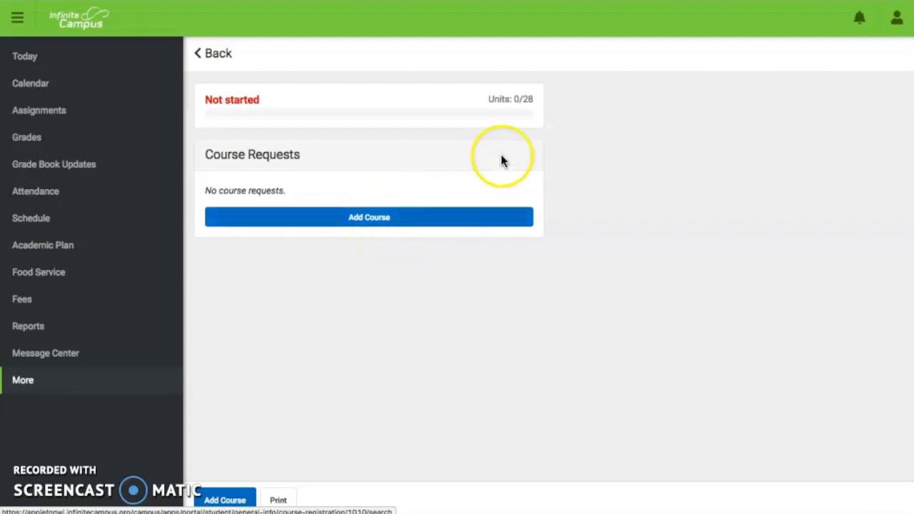
{"action": "mouse_move", "coordinate": [505, 110]}
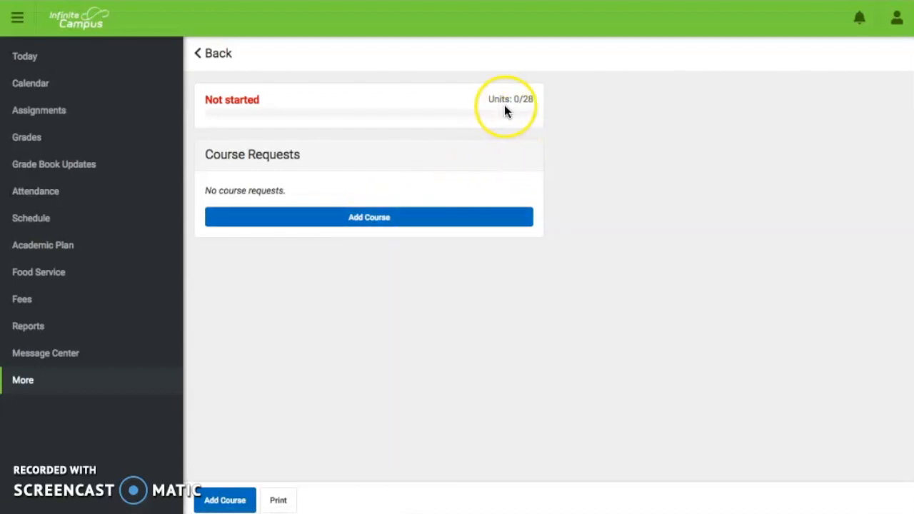
{"action": "mouse_move", "coordinate": [527, 110]}
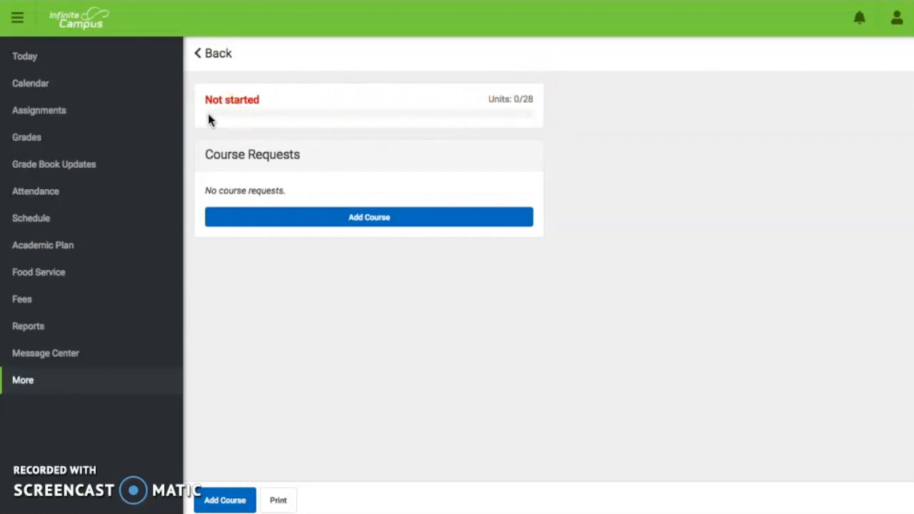
{"action": "mouse_move", "coordinate": [216, 120]}
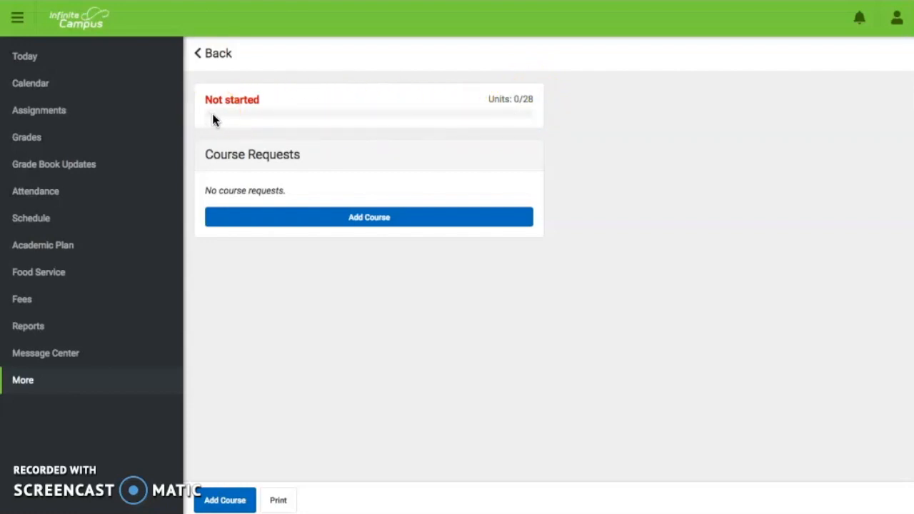
{"action": "mouse_move", "coordinate": [343, 118]}
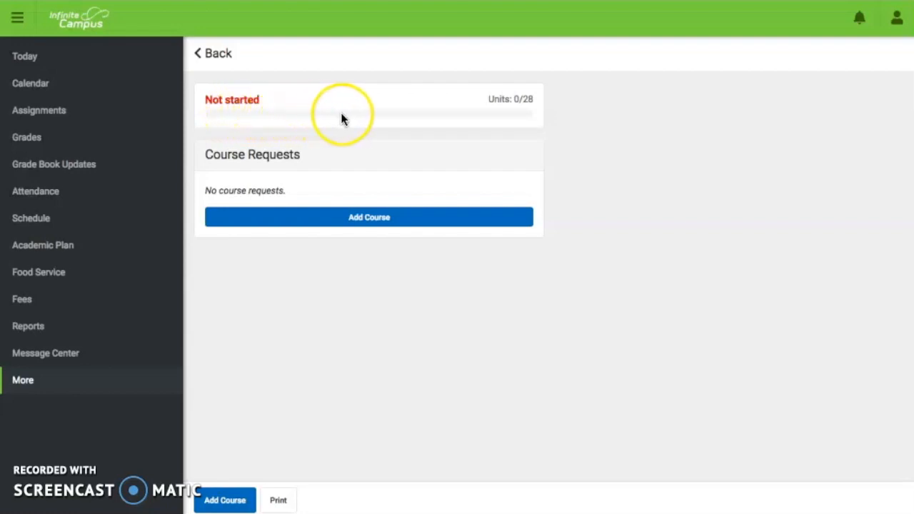
{"action": "mouse_move", "coordinate": [519, 114]}
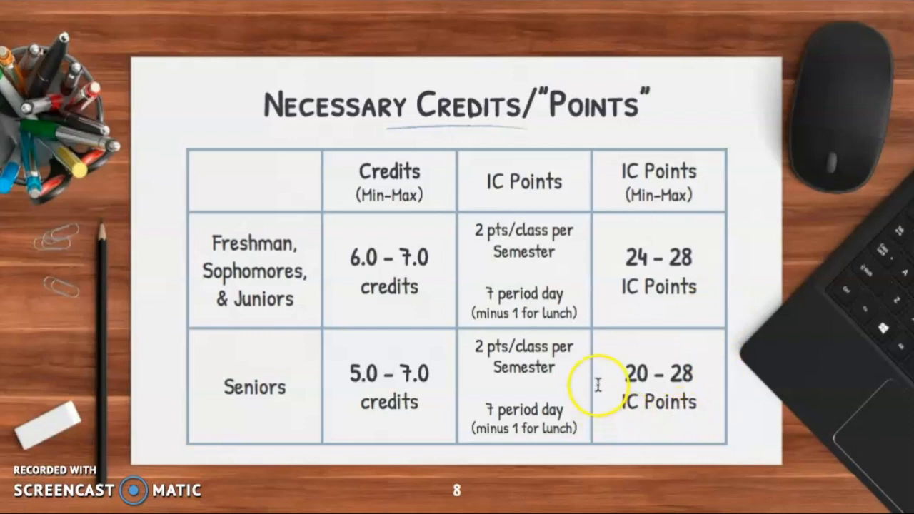
{"action": "mouse_move", "coordinate": [705, 420]}
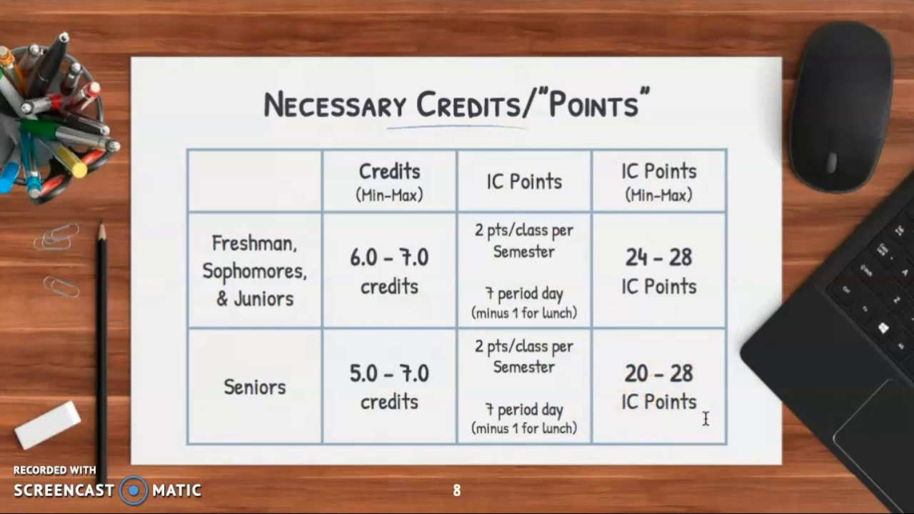
Step: Return to registration and browse the Add Course catalog, from Advanced Marketing S1
{"action": "left_click", "coordinate": [289, 500]}
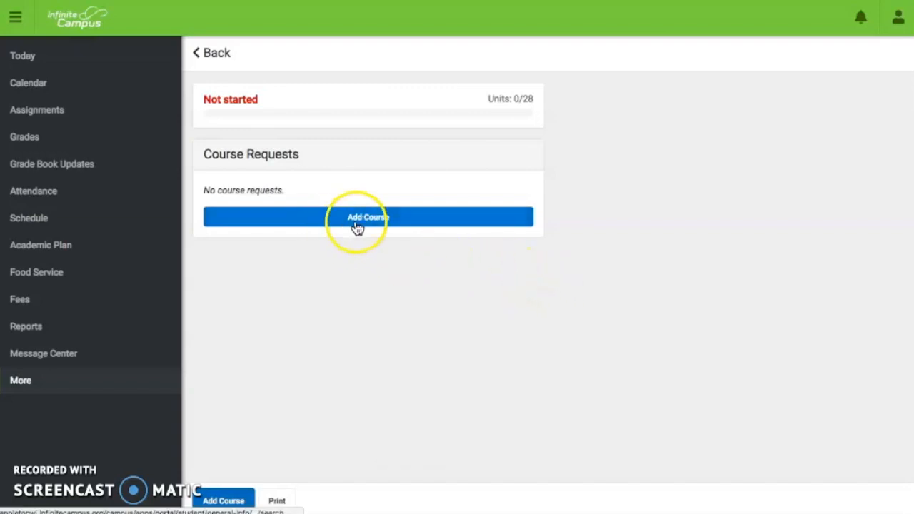
{"action": "left_click", "coordinate": [366, 217]}
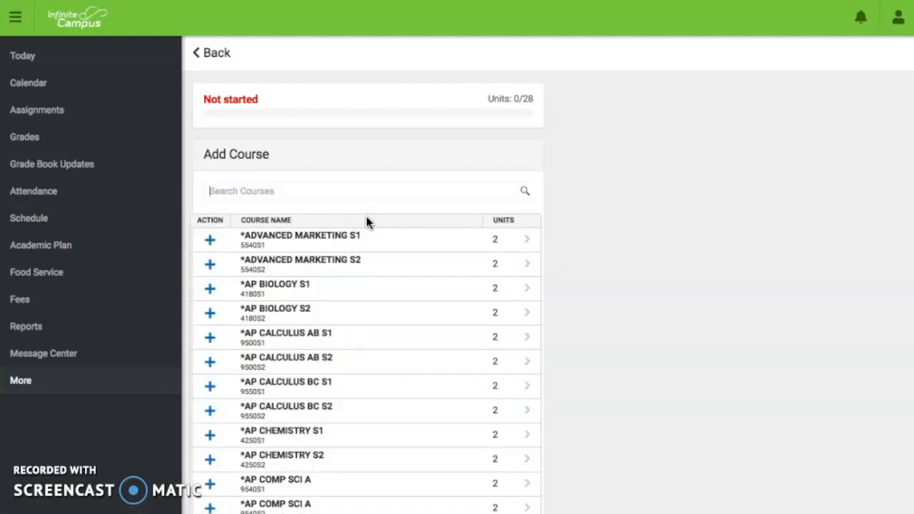
{"action": "left_click", "coordinate": [272, 190]}
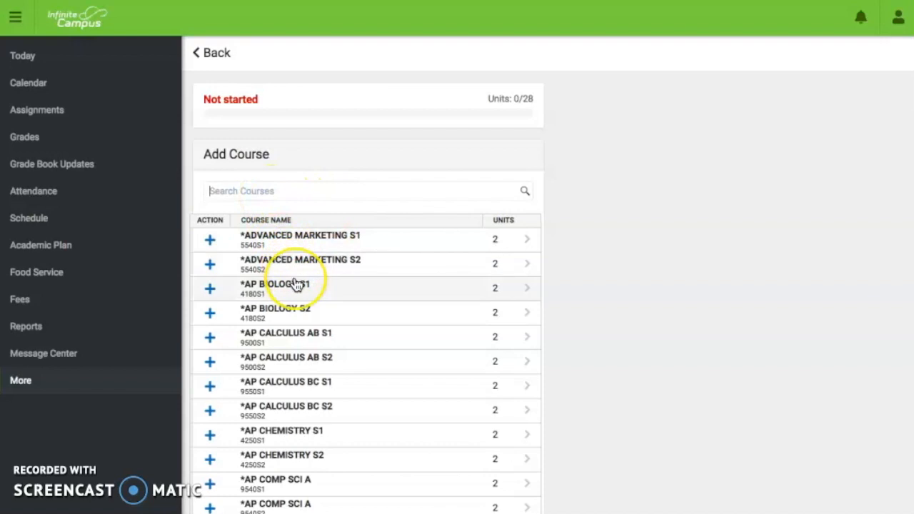
{"action": "scroll", "scroll_direction": "down", "scroll_amount": 3}
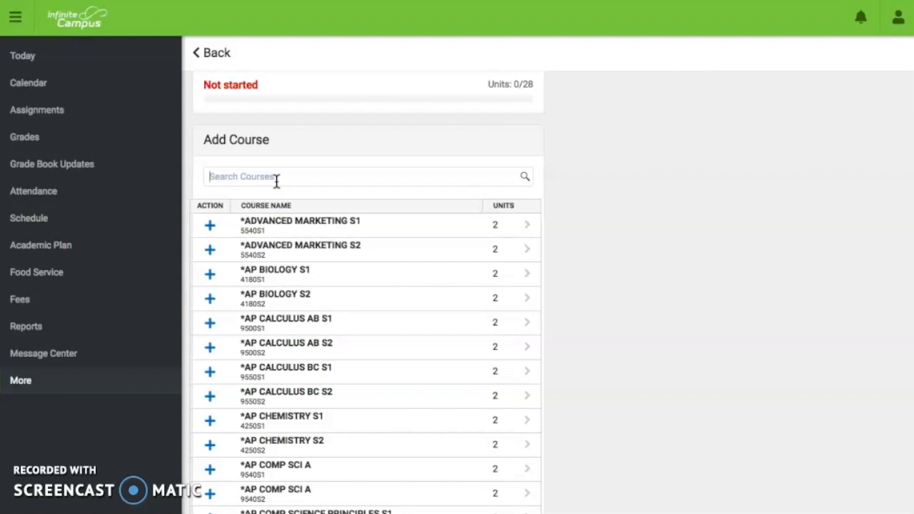
Step: Search the course list for code 1110
{"action": "type", "text": "1"}
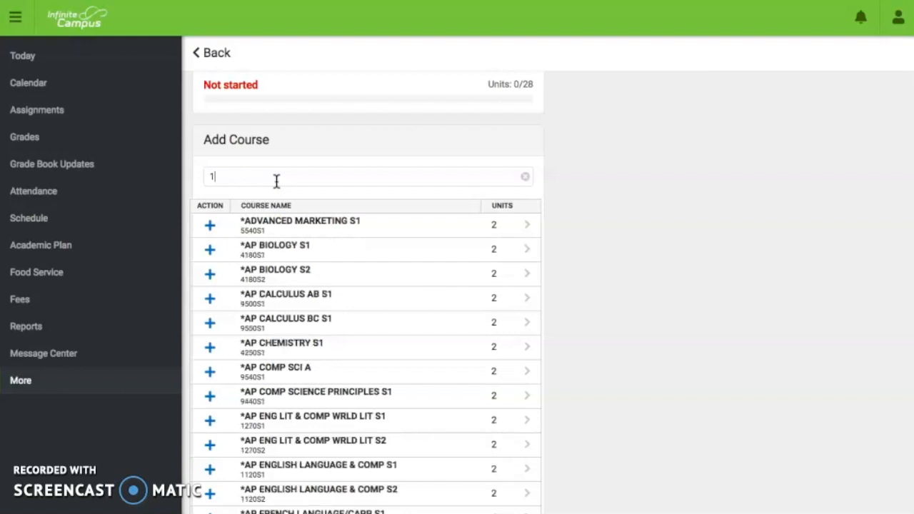
{"action": "type", "text": "110"}
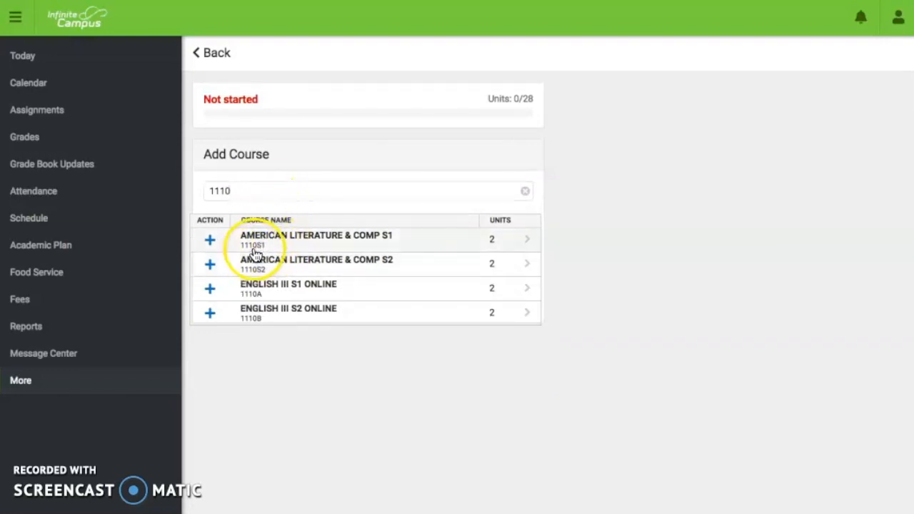
{"action": "mouse_move", "coordinate": [356, 249]}
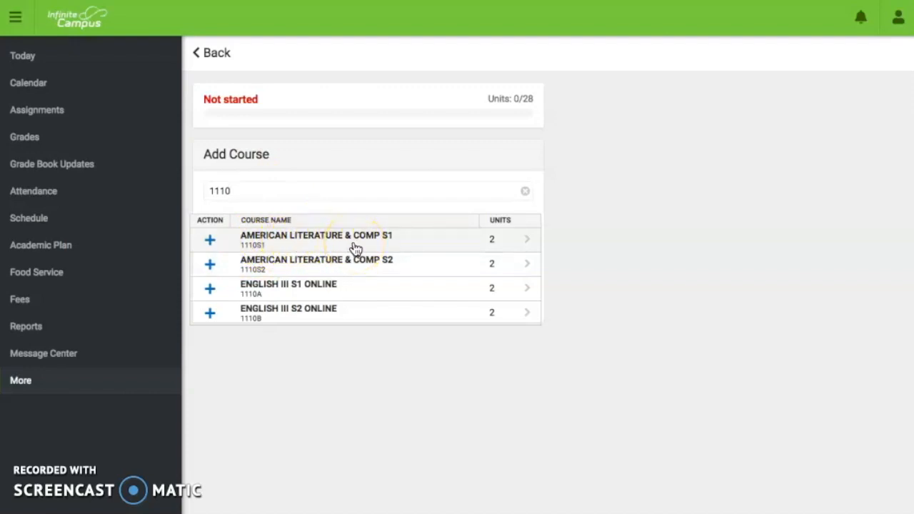
{"action": "mouse_move", "coordinate": [355, 248]}
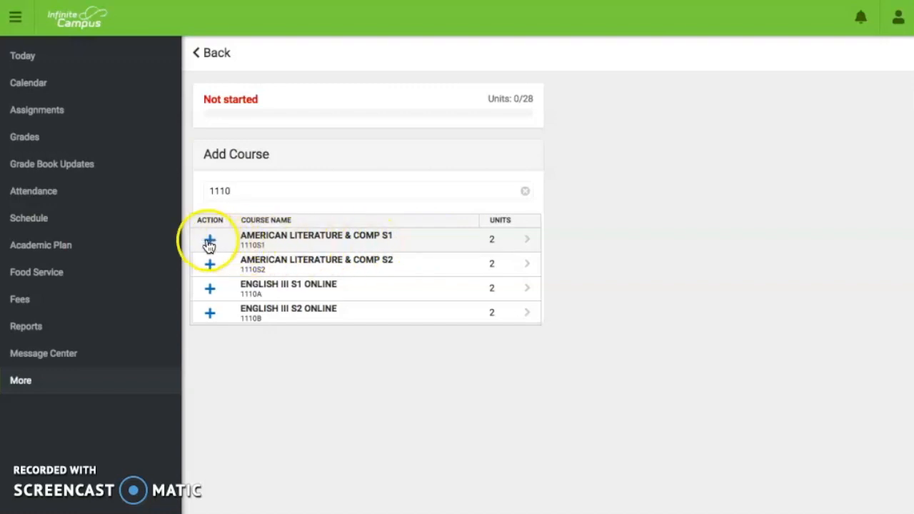
Step: Request American Literature & Comp S1 and S2, then go back to the request list
{"action": "left_click", "coordinate": [209, 239]}
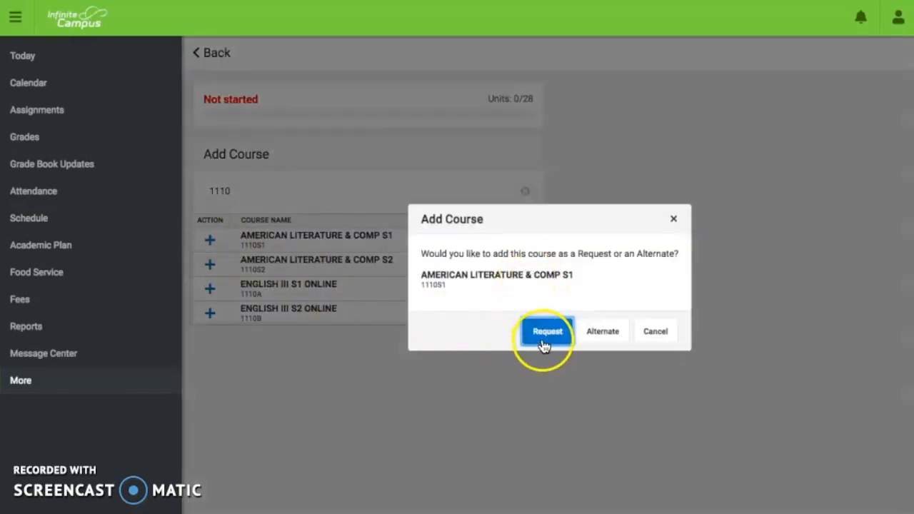
{"action": "mouse_move", "coordinate": [602, 331]}
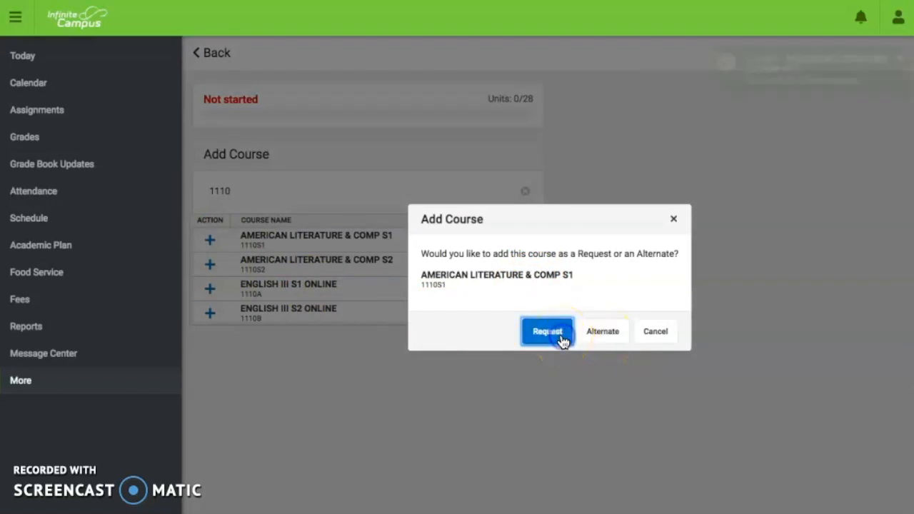
{"action": "left_click", "coordinate": [547, 332]}
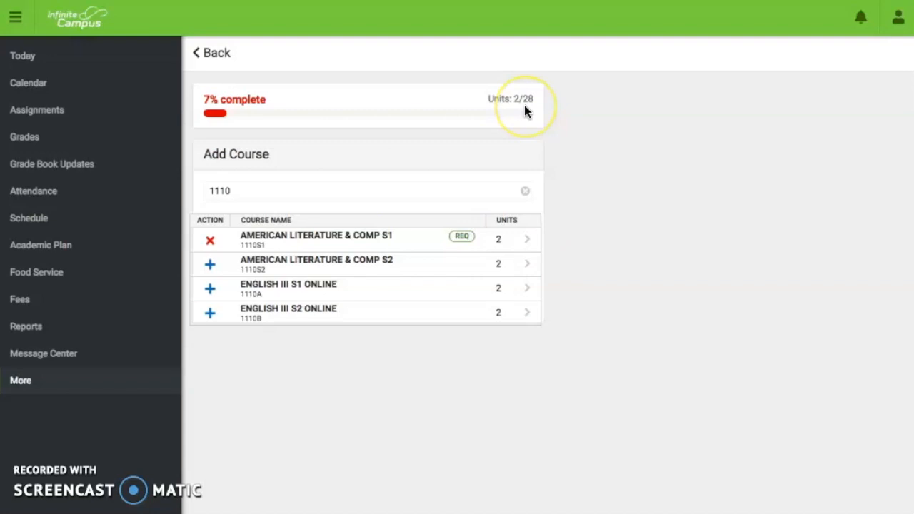
{"action": "mouse_move", "coordinate": [519, 117]}
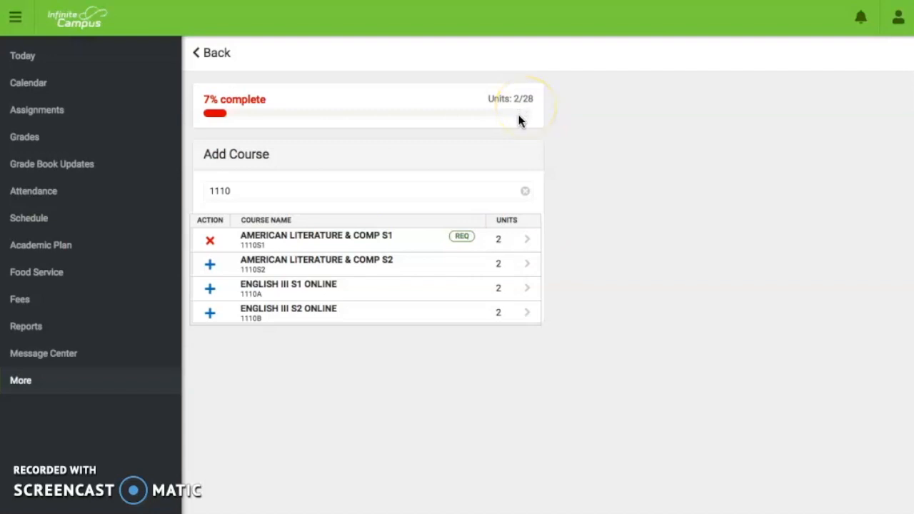
{"action": "mouse_move", "coordinate": [329, 336]}
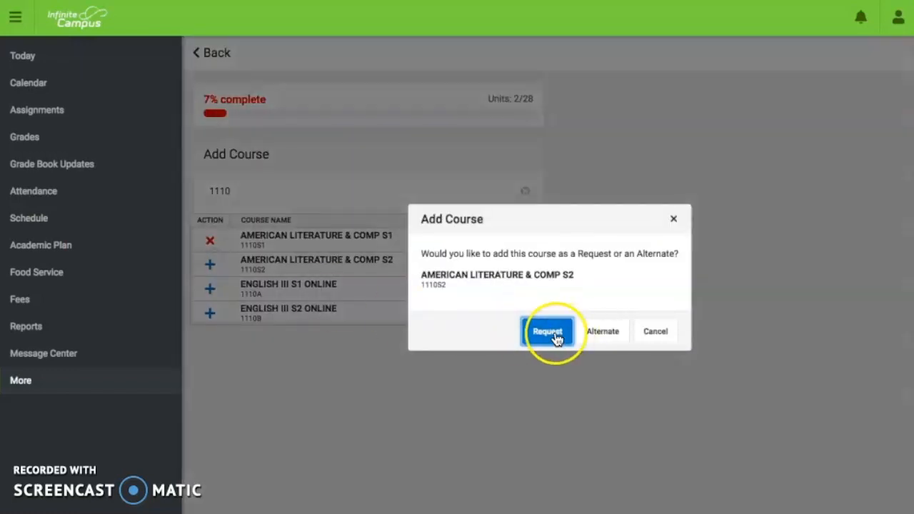
{"action": "left_click", "coordinate": [548, 330]}
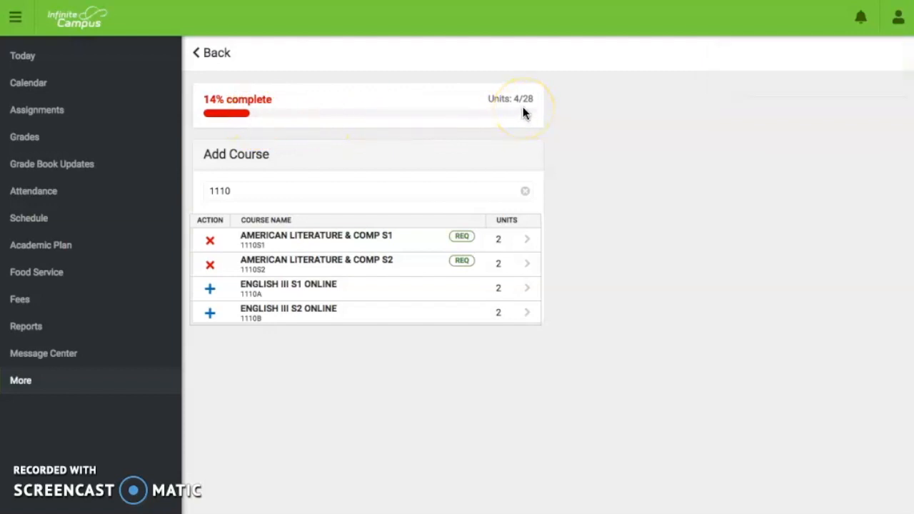
{"action": "mouse_move", "coordinate": [259, 87]}
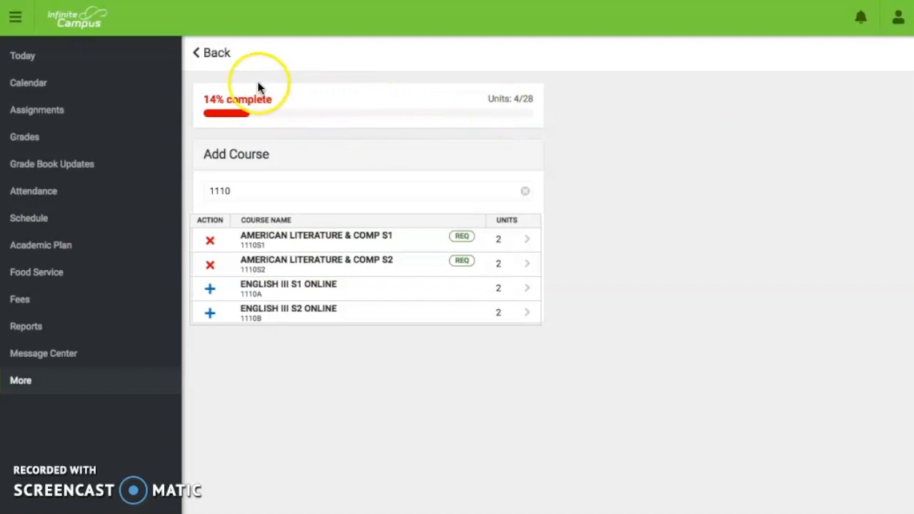
{"action": "left_click", "coordinate": [216, 53]}
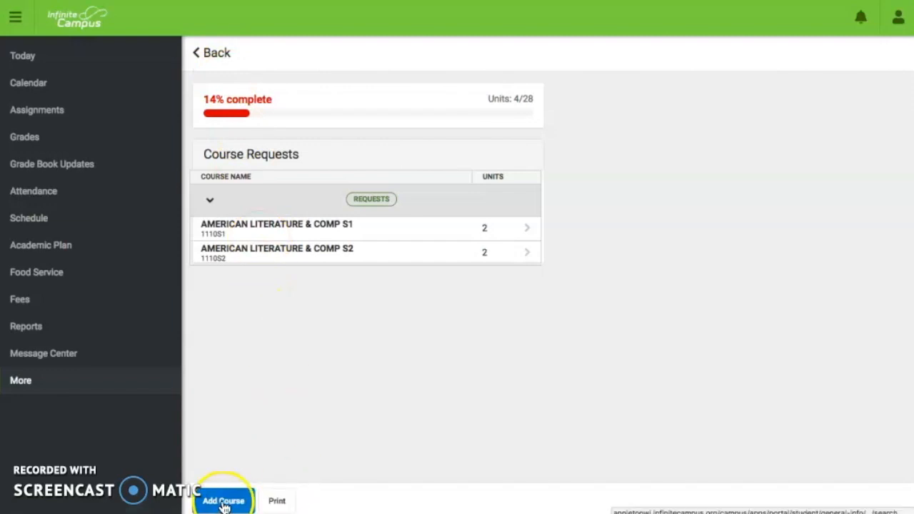
Step: Search 'Earth' and request Earth Science S1 and S2, reaching 8/28 units
{"action": "left_click", "coordinate": [223, 499]}
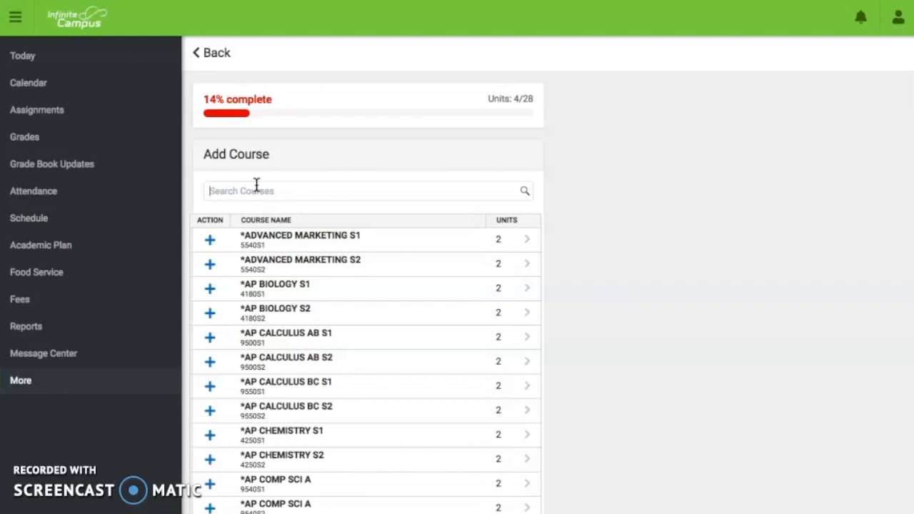
{"action": "type", "text": "Earth"}
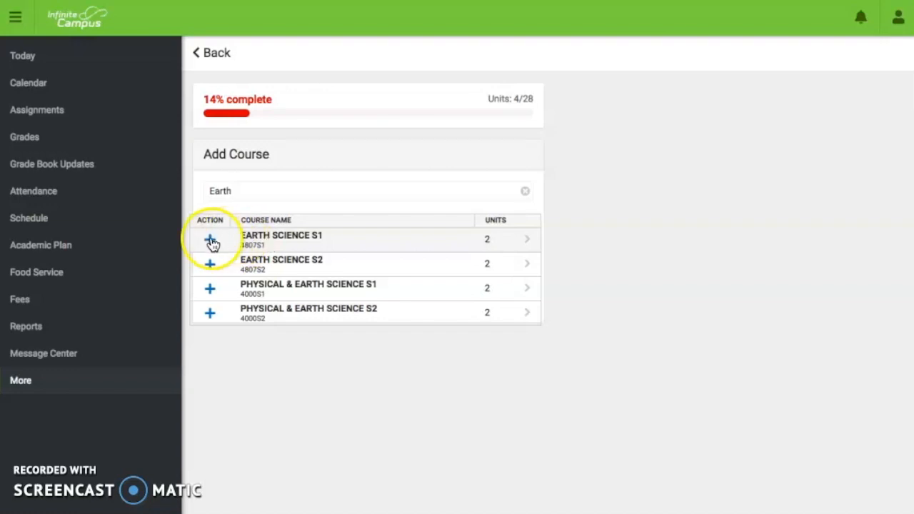
{"action": "left_click", "coordinate": [210, 239]}
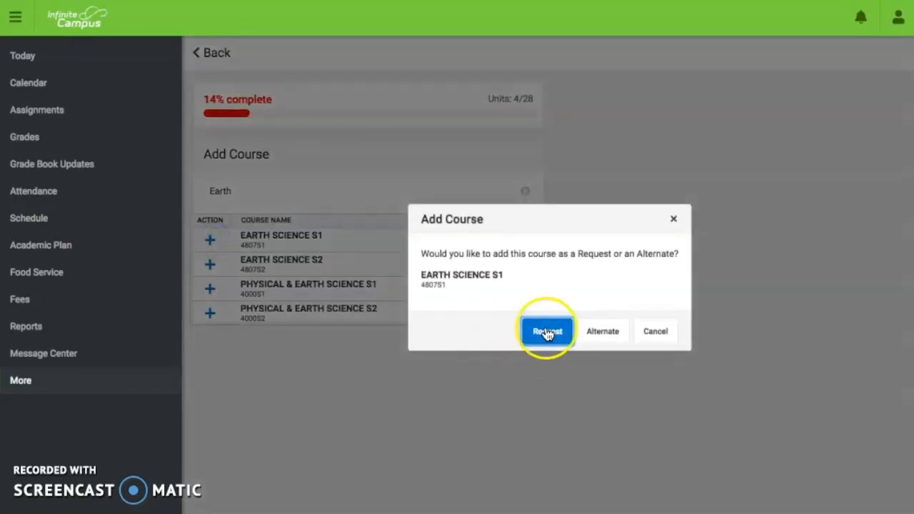
{"action": "left_click", "coordinate": [547, 331]}
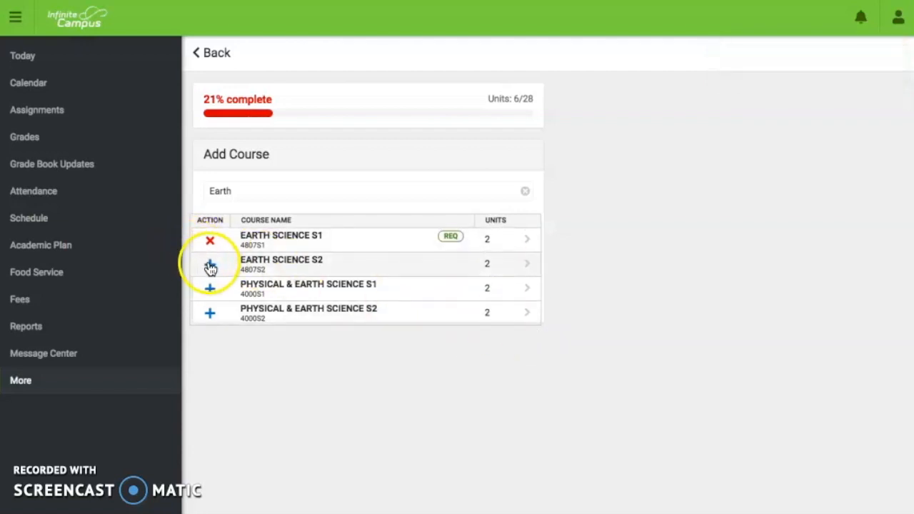
{"action": "left_click", "coordinate": [210, 264]}
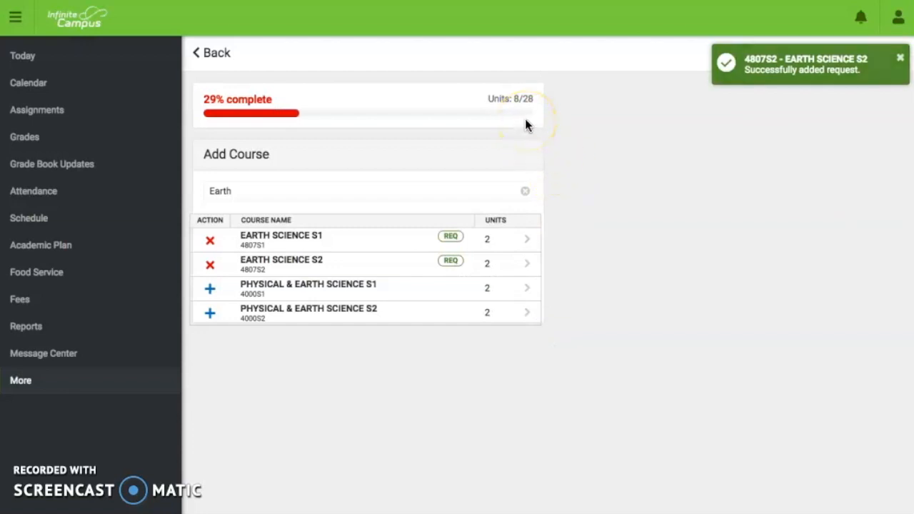
{"action": "left_click", "coordinate": [210, 52]}
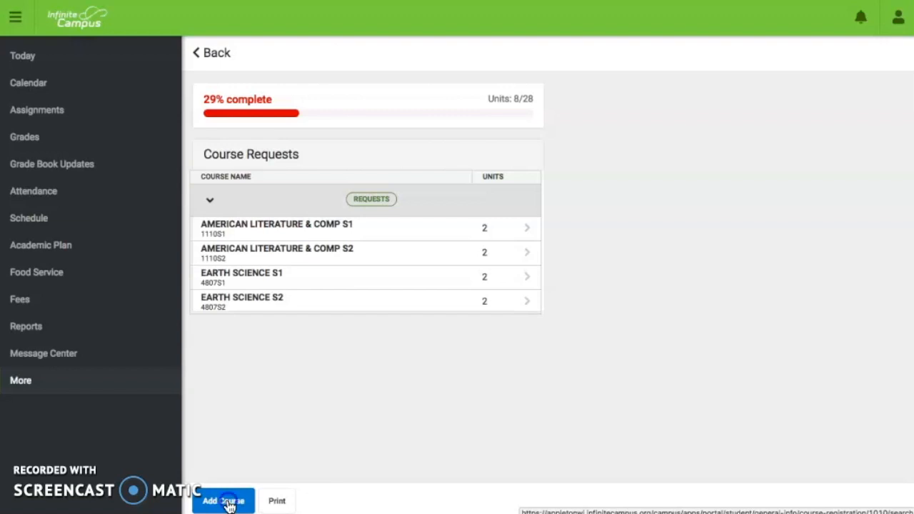
Step: Search 'Pers' and request Personal Wellness, reaching 10/28 units
{"action": "left_click", "coordinate": [223, 500]}
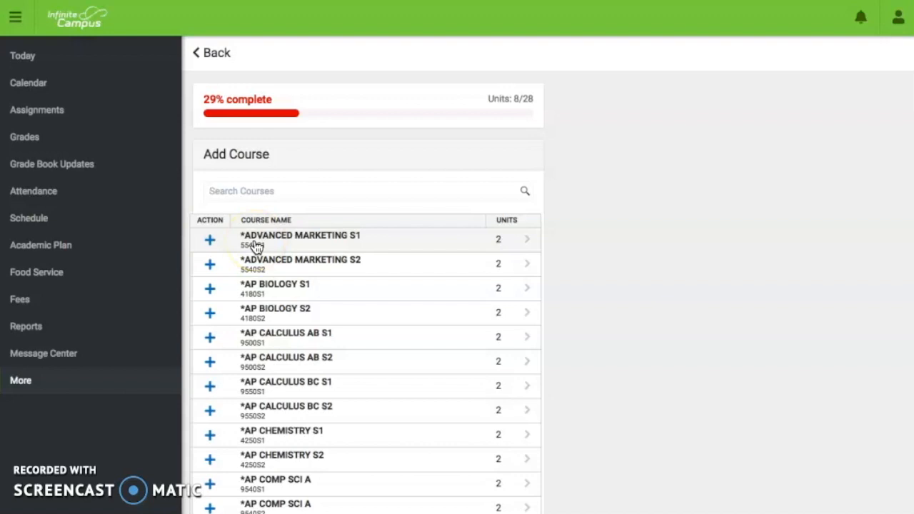
{"action": "type", "text": "Personal"}
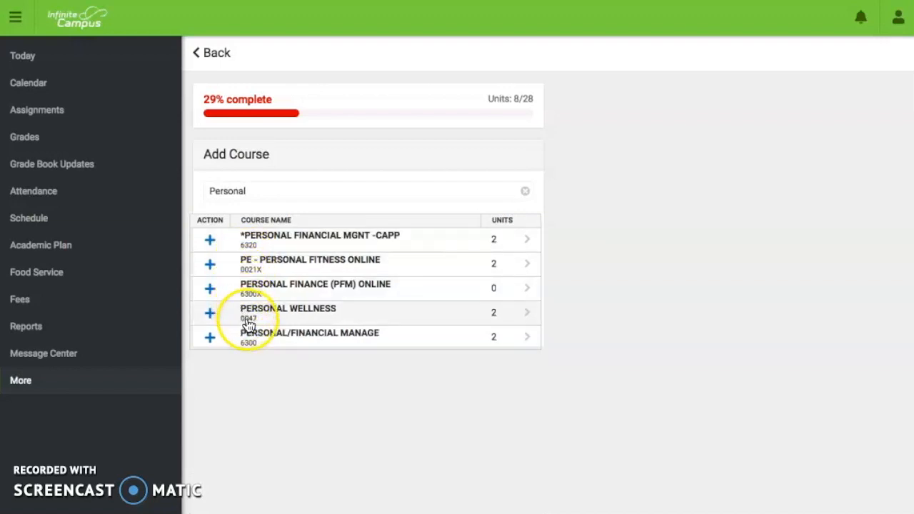
{"action": "mouse_move", "coordinate": [256, 323]}
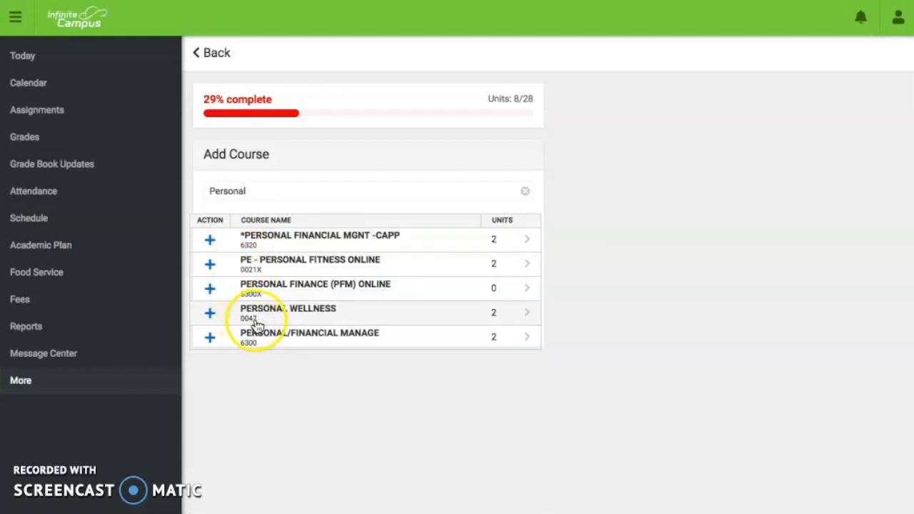
{"action": "left_click", "coordinate": [210, 312]}
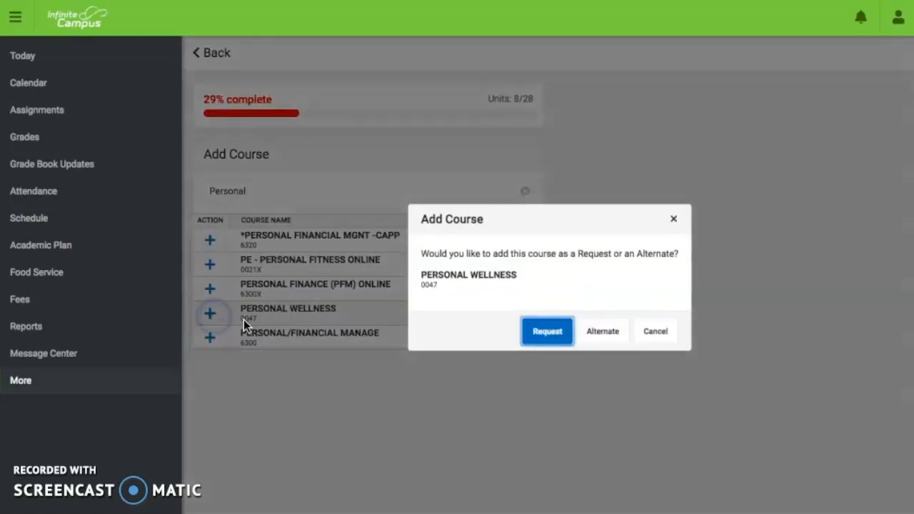
{"action": "left_click", "coordinate": [546, 330]}
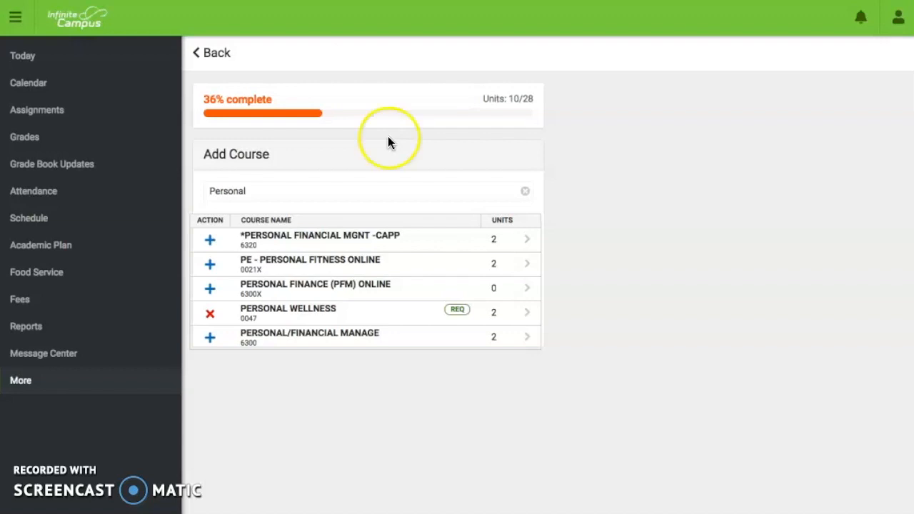
{"action": "left_click", "coordinate": [211, 53]}
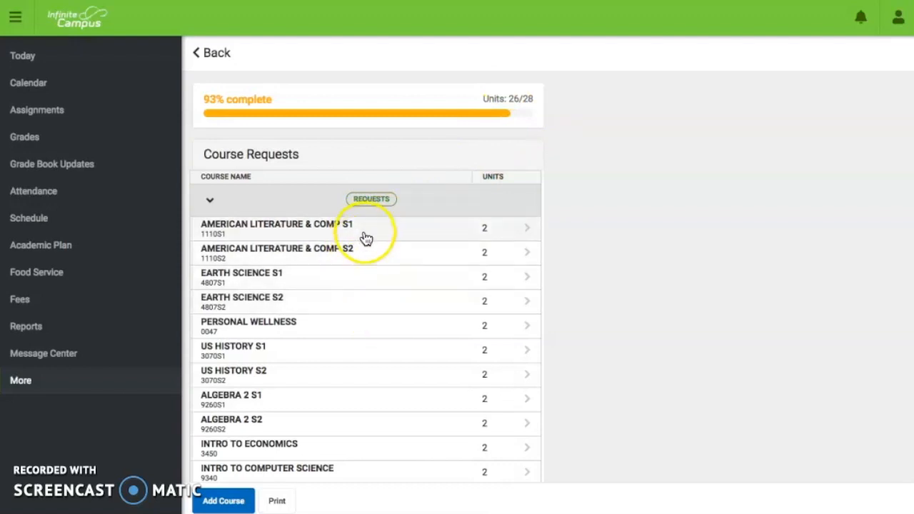
{"action": "mouse_move", "coordinate": [361, 312]}
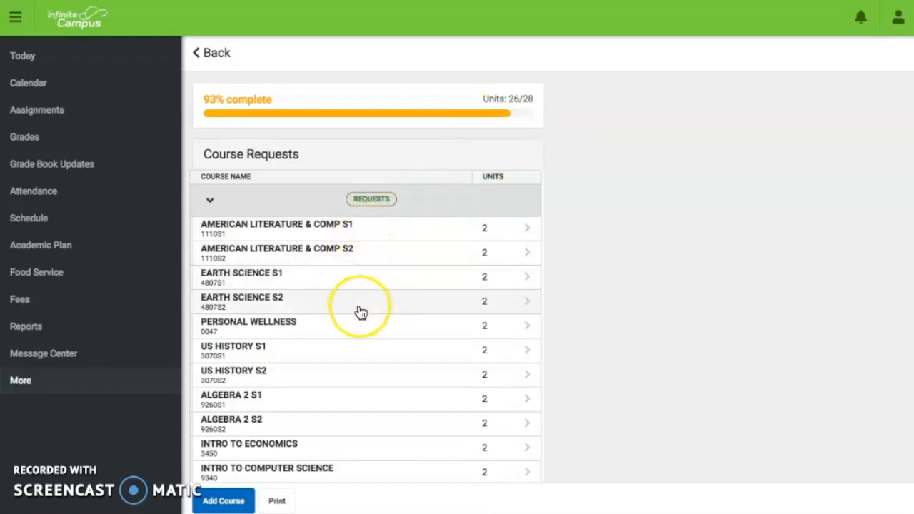
Step: Scroll the course request list past Intro to Computer Science at 26/28 units
{"action": "scroll", "scroll_direction": "down", "scroll_amount": 3}
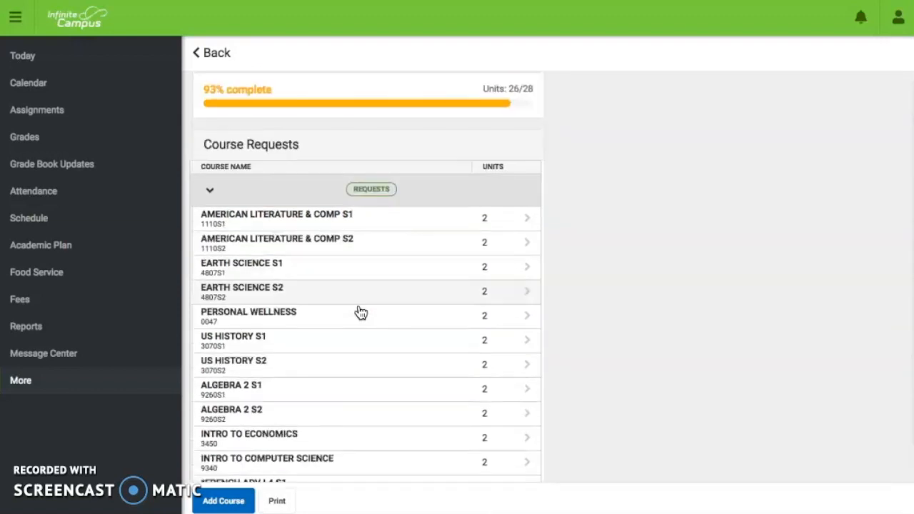
{"action": "mouse_move", "coordinate": [361, 307]}
{"action": "type", "text": "0054"}
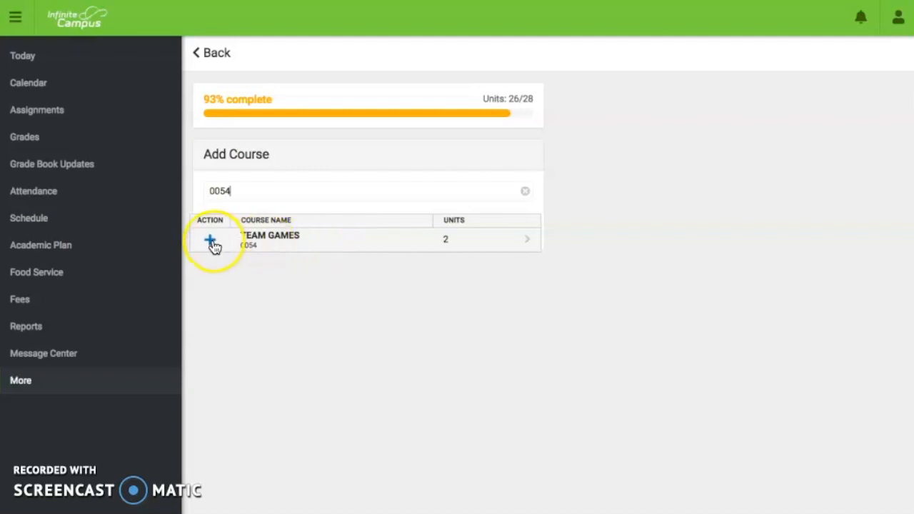
Step: Add Team Games (0054) as an alternate and return to the request list
{"action": "left_click", "coordinate": [209, 239]}
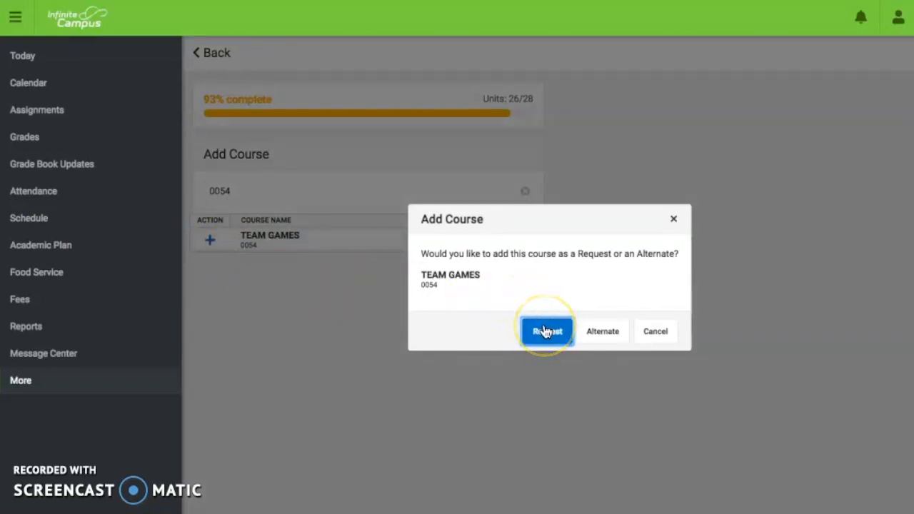
{"action": "mouse_move", "coordinate": [602, 335]}
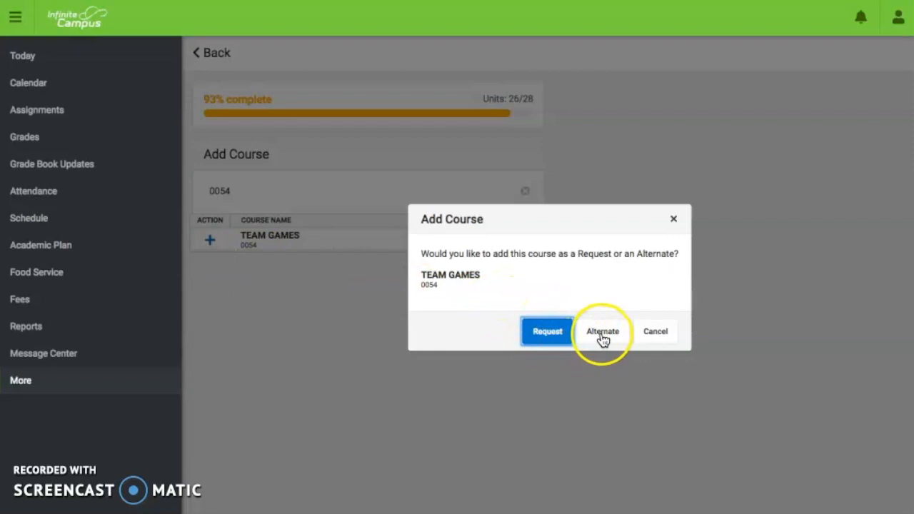
{"action": "left_click", "coordinate": [603, 331]}
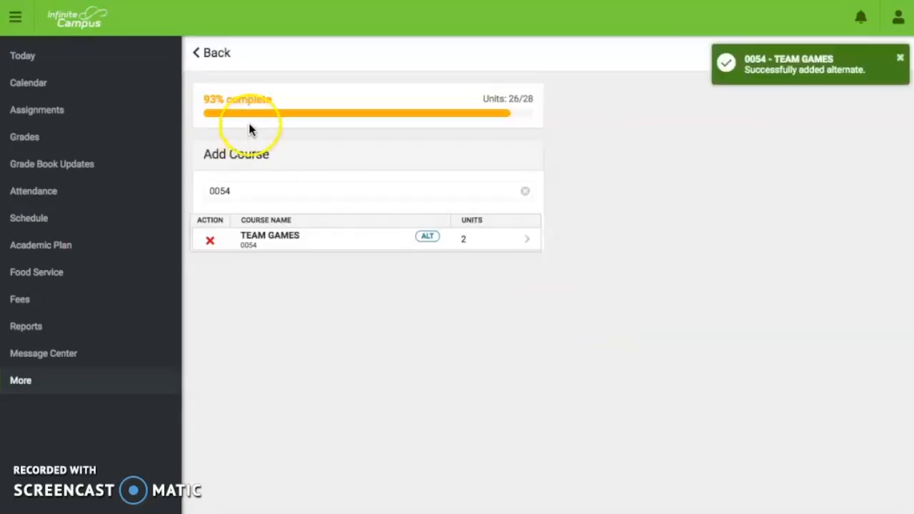
{"action": "left_click", "coordinate": [212, 52]}
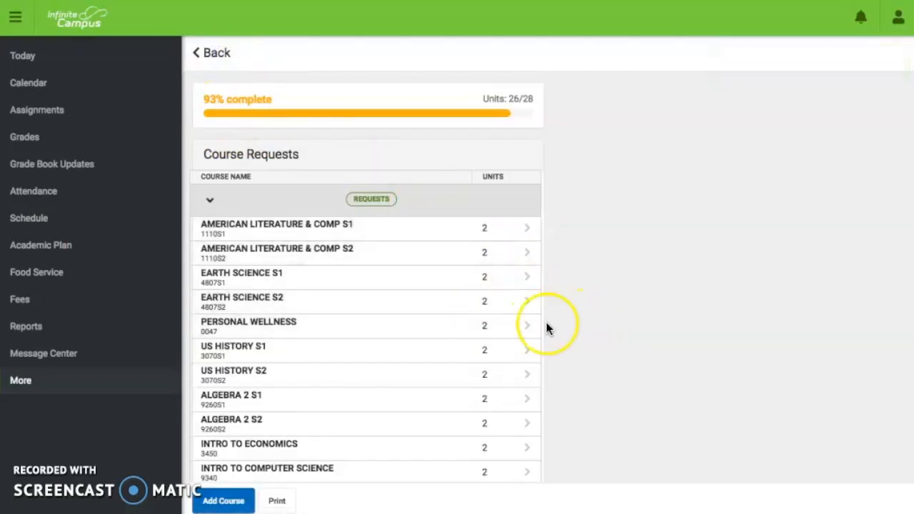
{"action": "scroll", "scroll_direction": "down", "scroll_amount": 3}
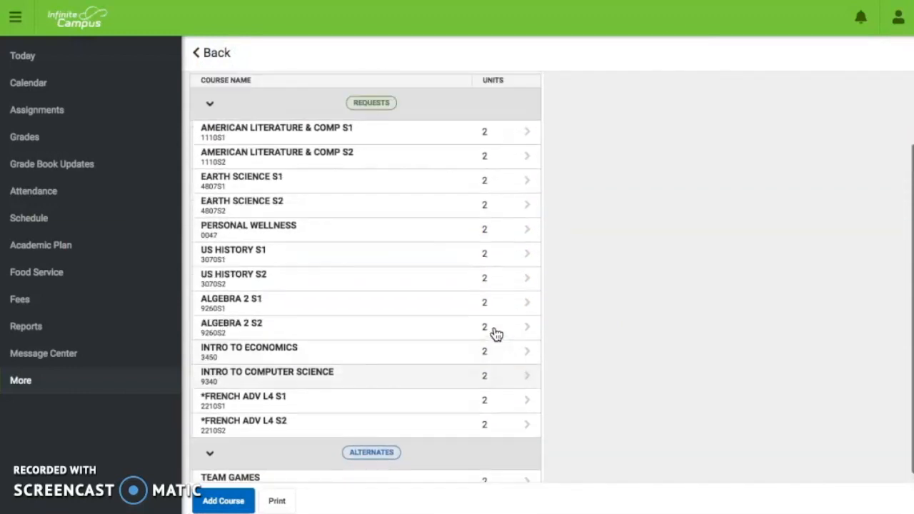
{"action": "scroll", "scroll_direction": "down", "scroll_amount": 3}
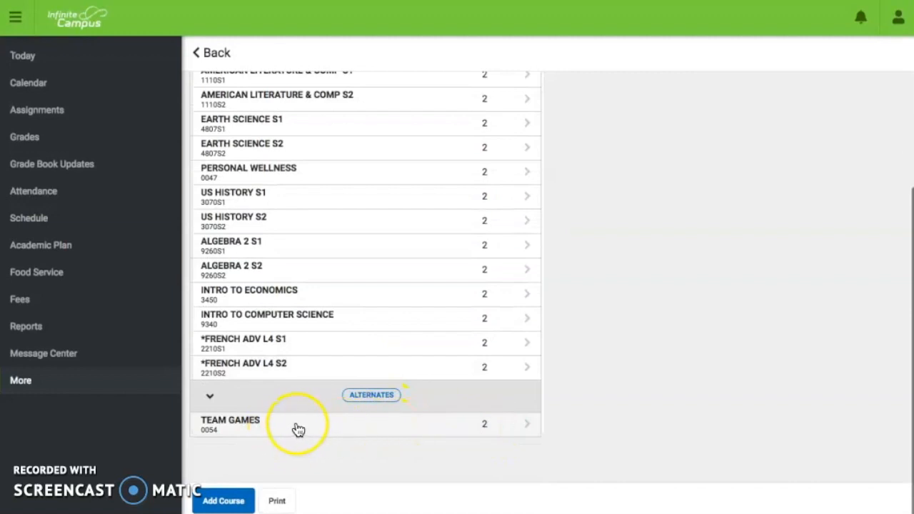
{"action": "mouse_move", "coordinate": [327, 431]}
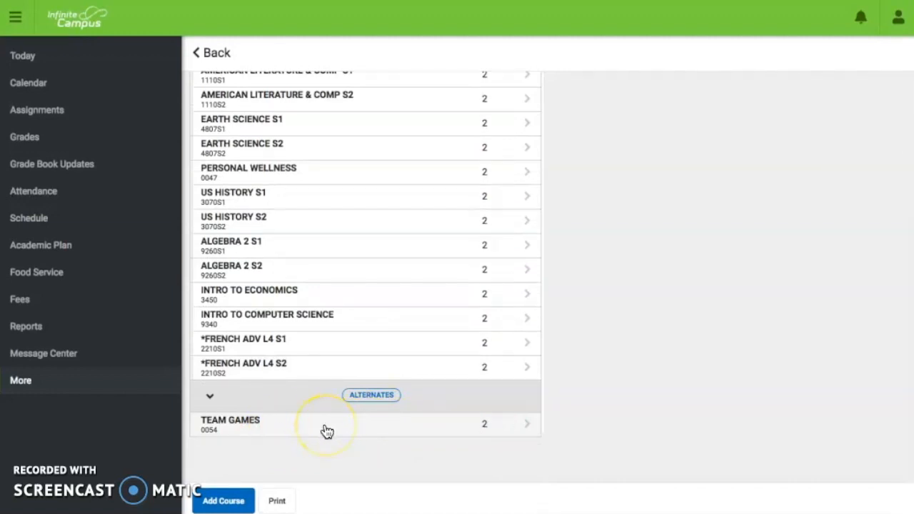